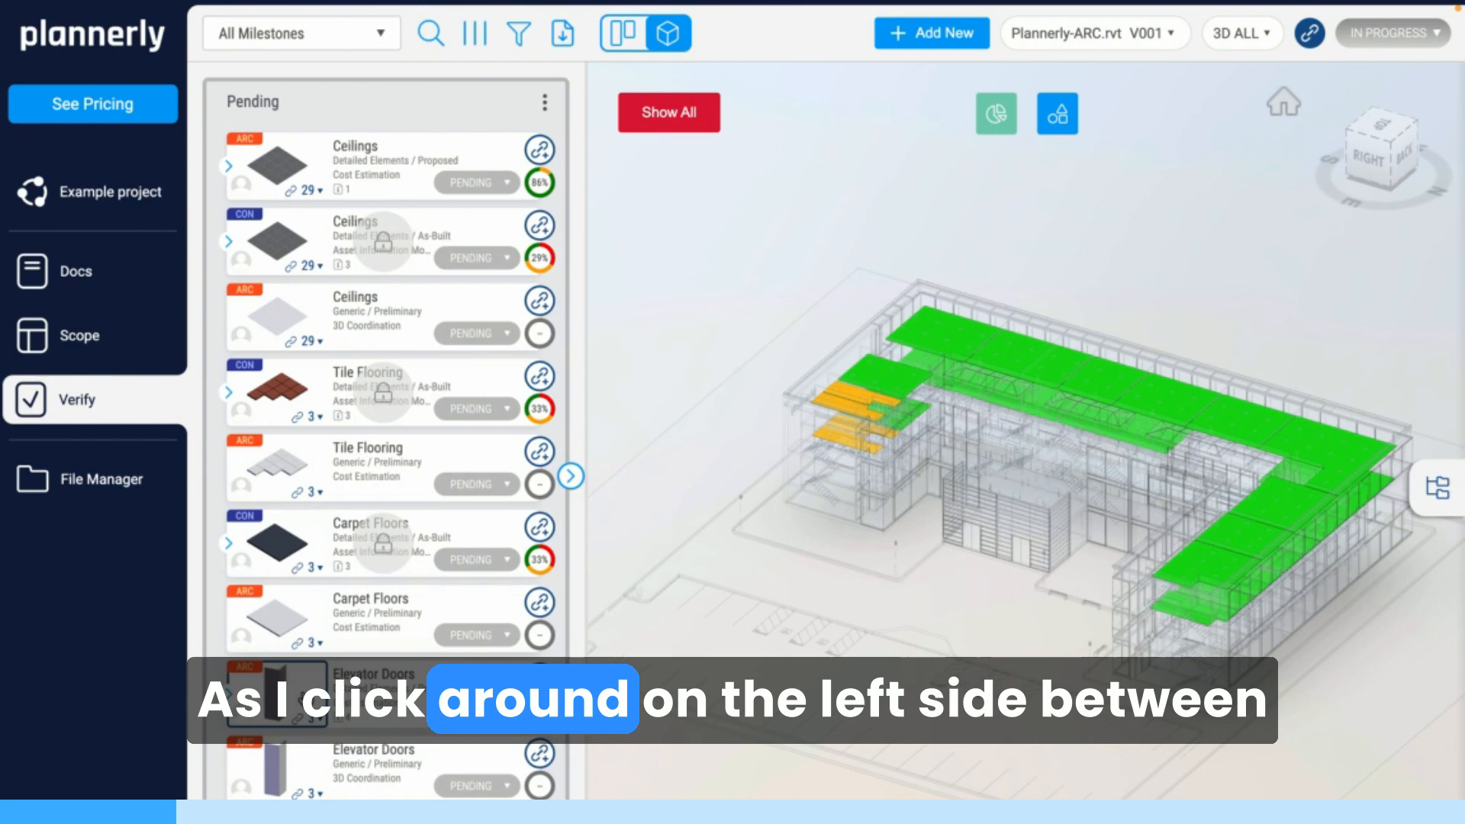
Expand the Ceilings cost estimation card's Material compliance counts and inspect the ceiling slabs in the model.
left_click(308, 243)
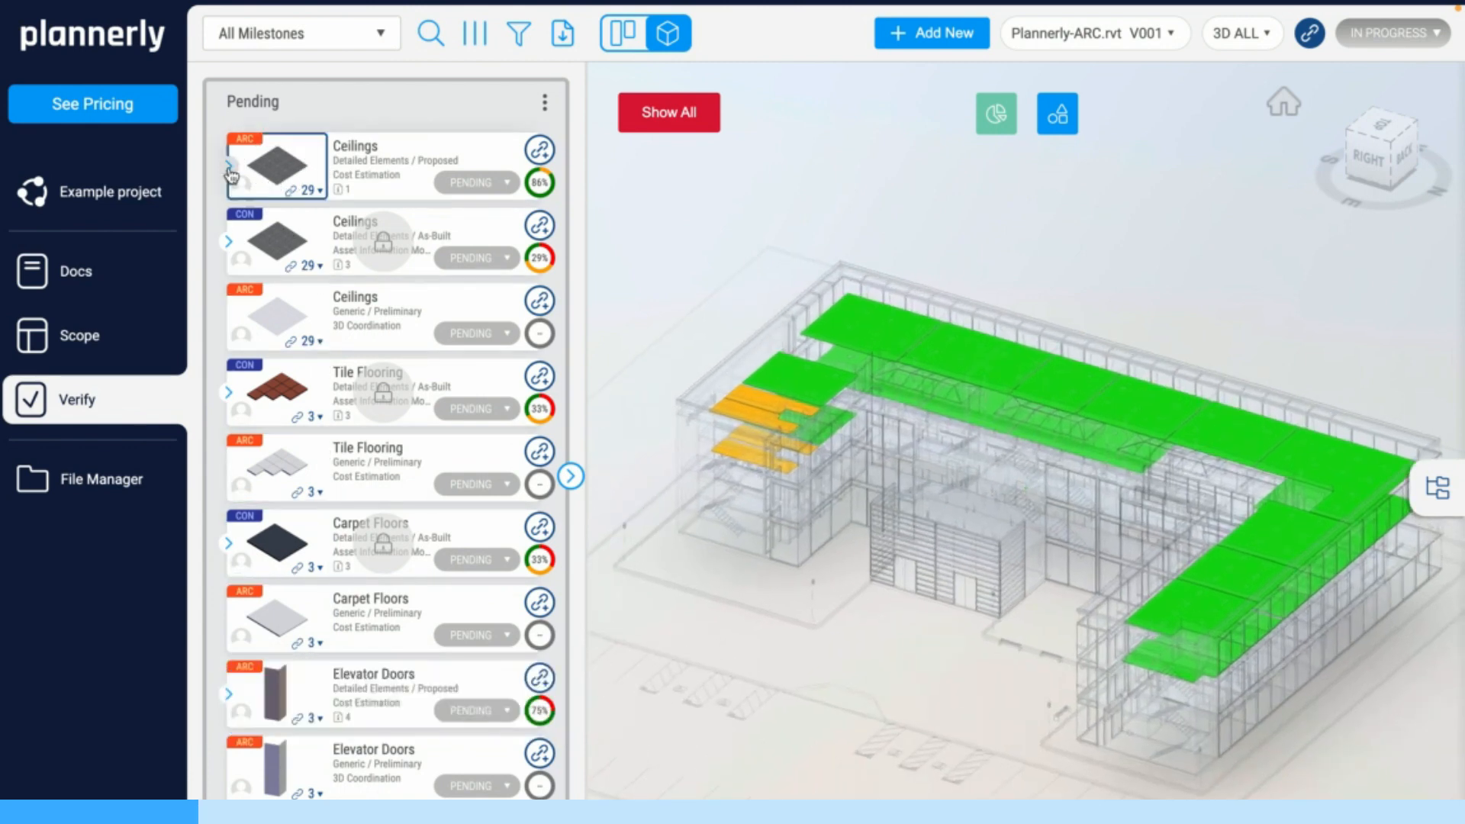
left_click(227, 171)
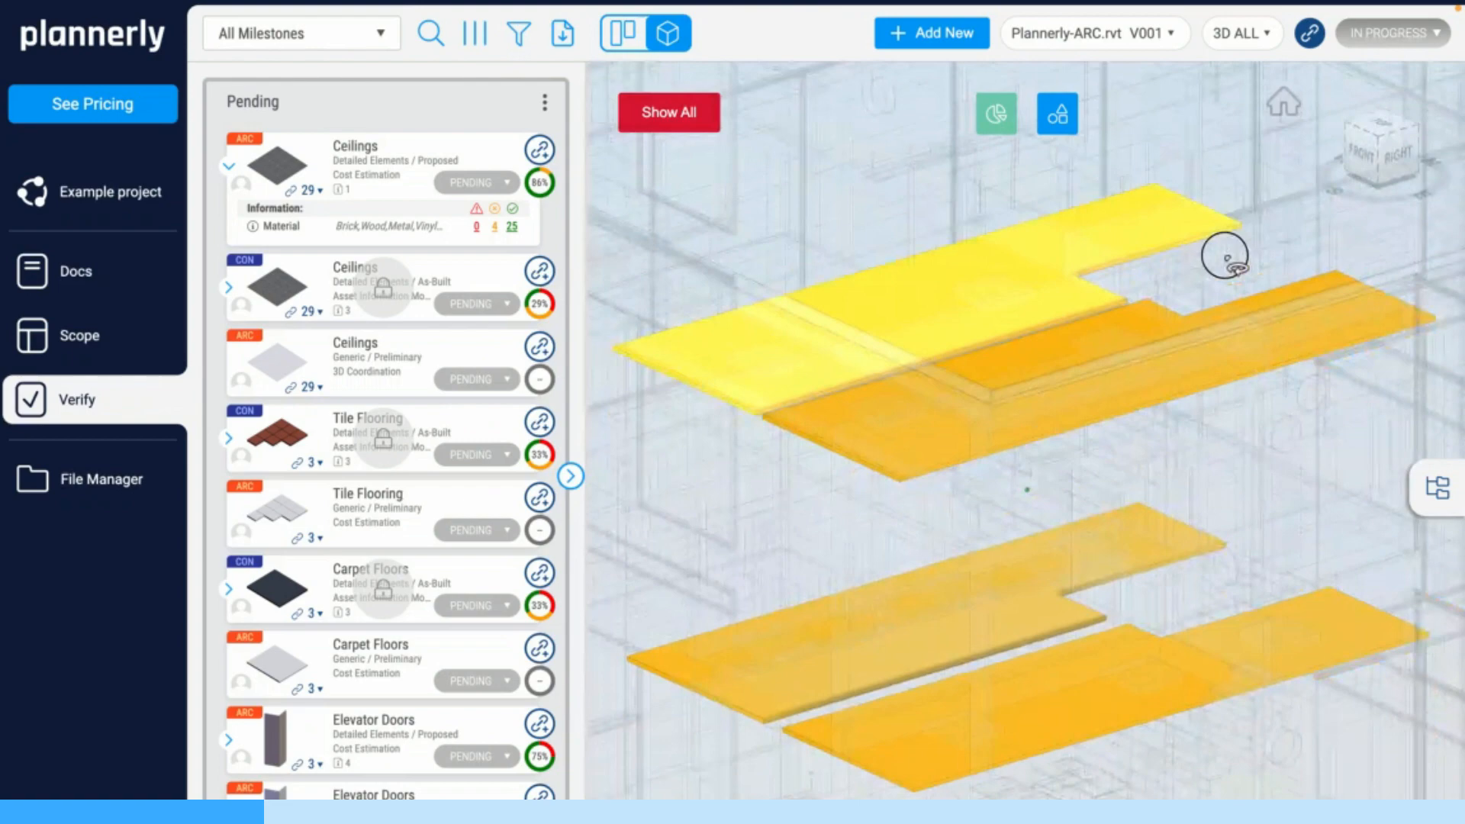
left_click_drag(1224, 256, 836, 331)
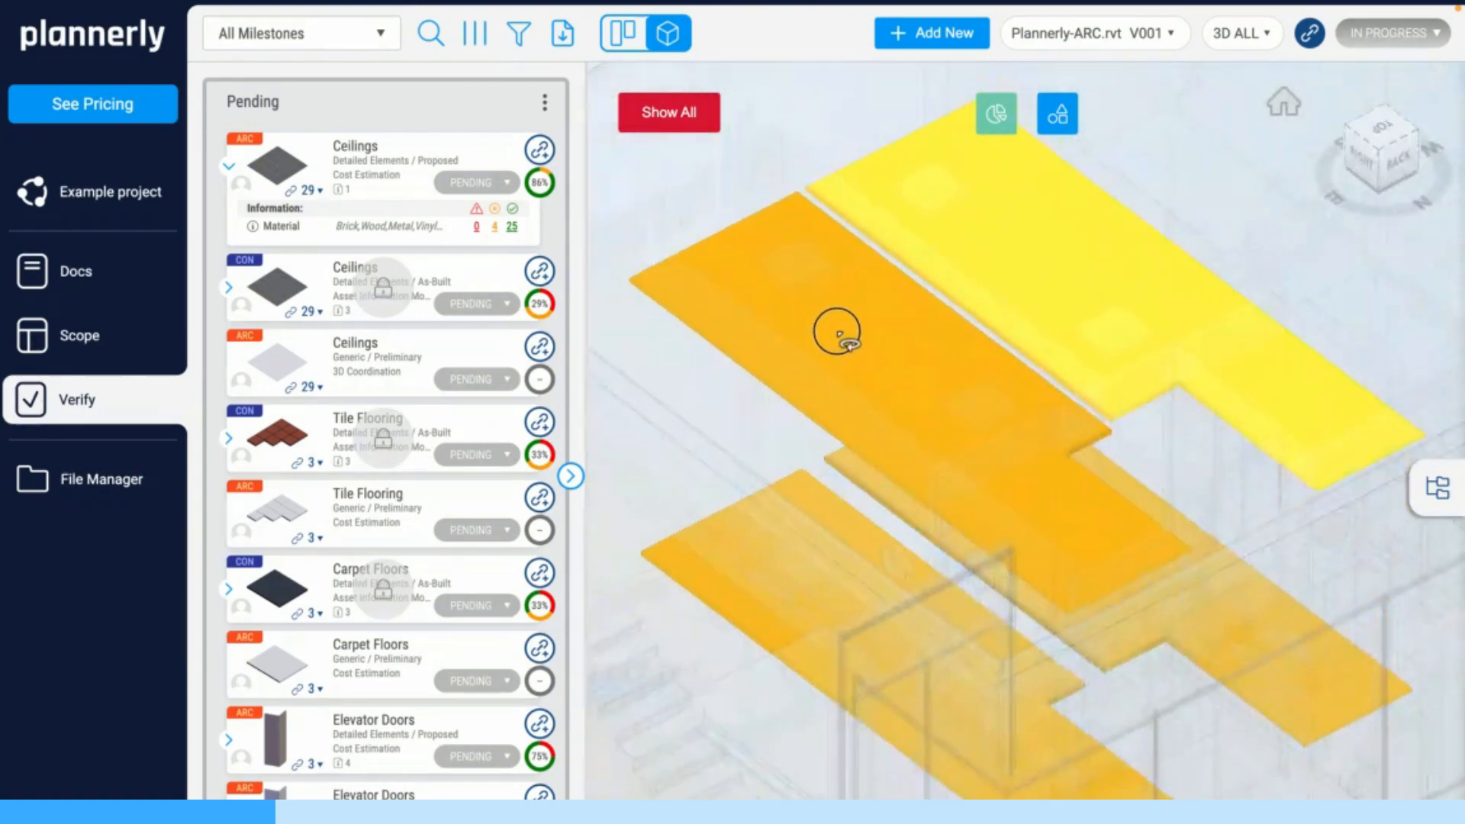
left_click_drag(836, 334, 1108, 403)
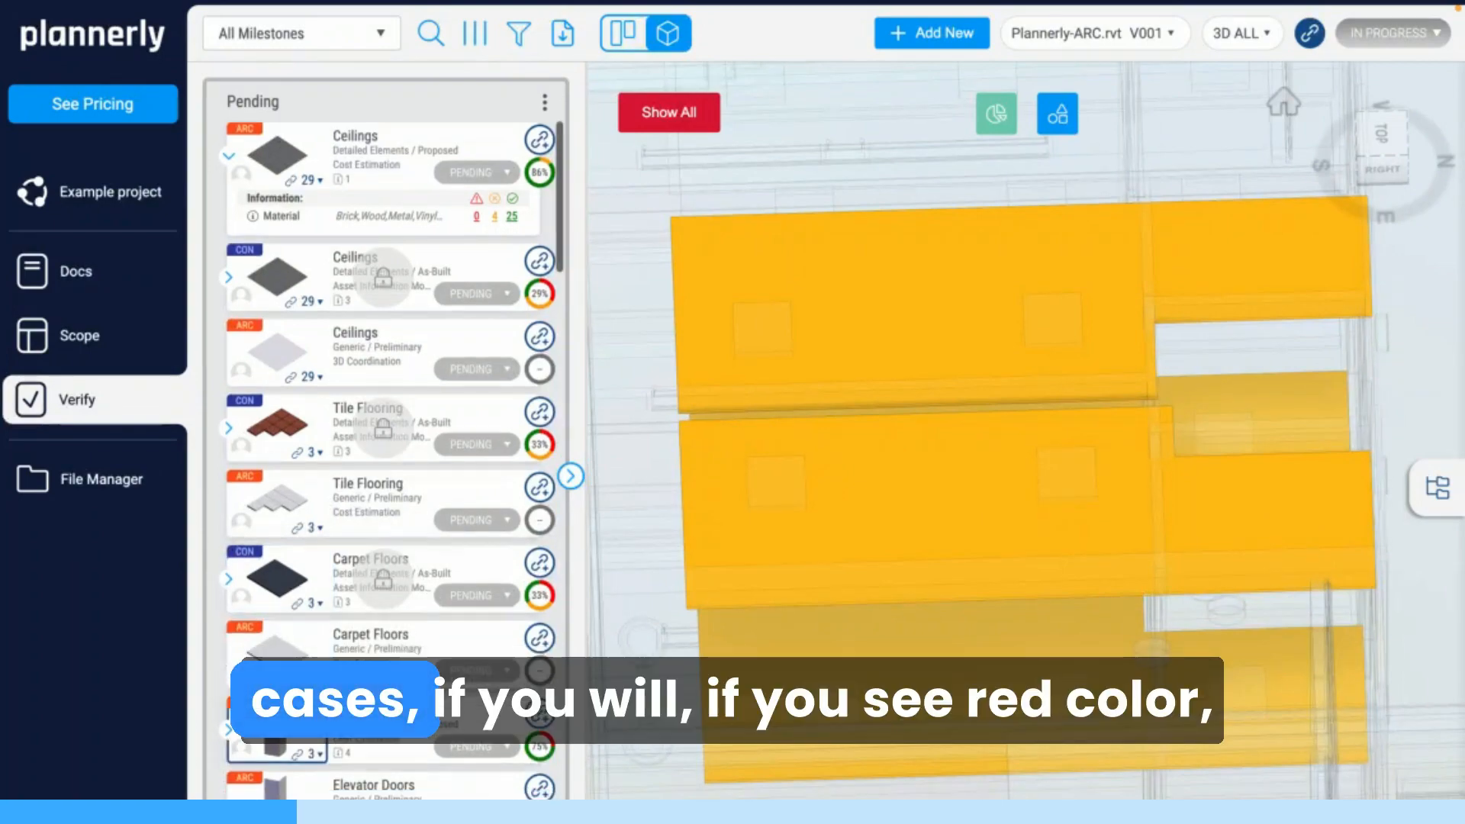
scroll("down", 3)
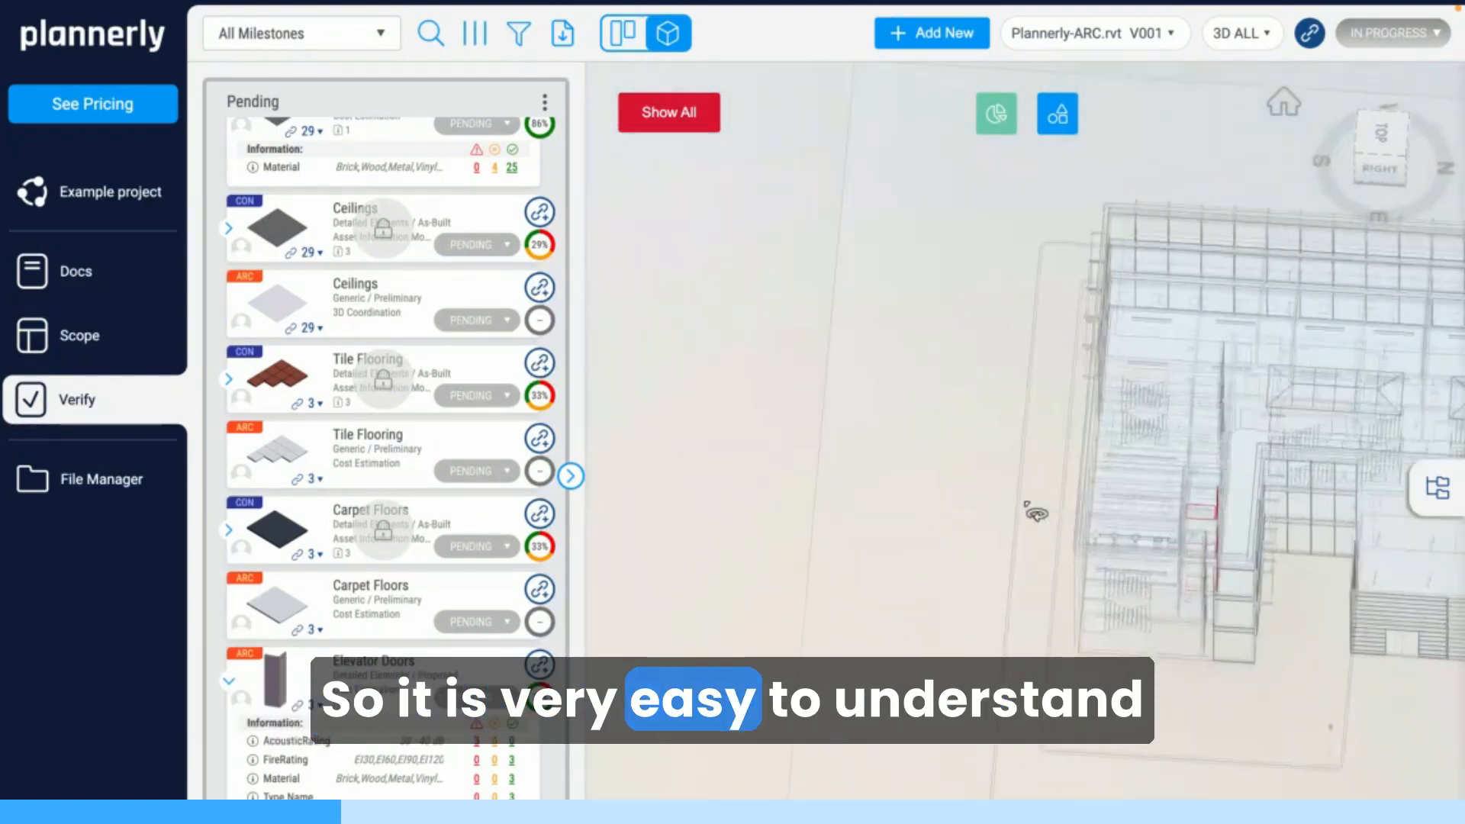
Switch to the Scope requirements matrix listing architectural elements across milestones.
left_click(276, 606)
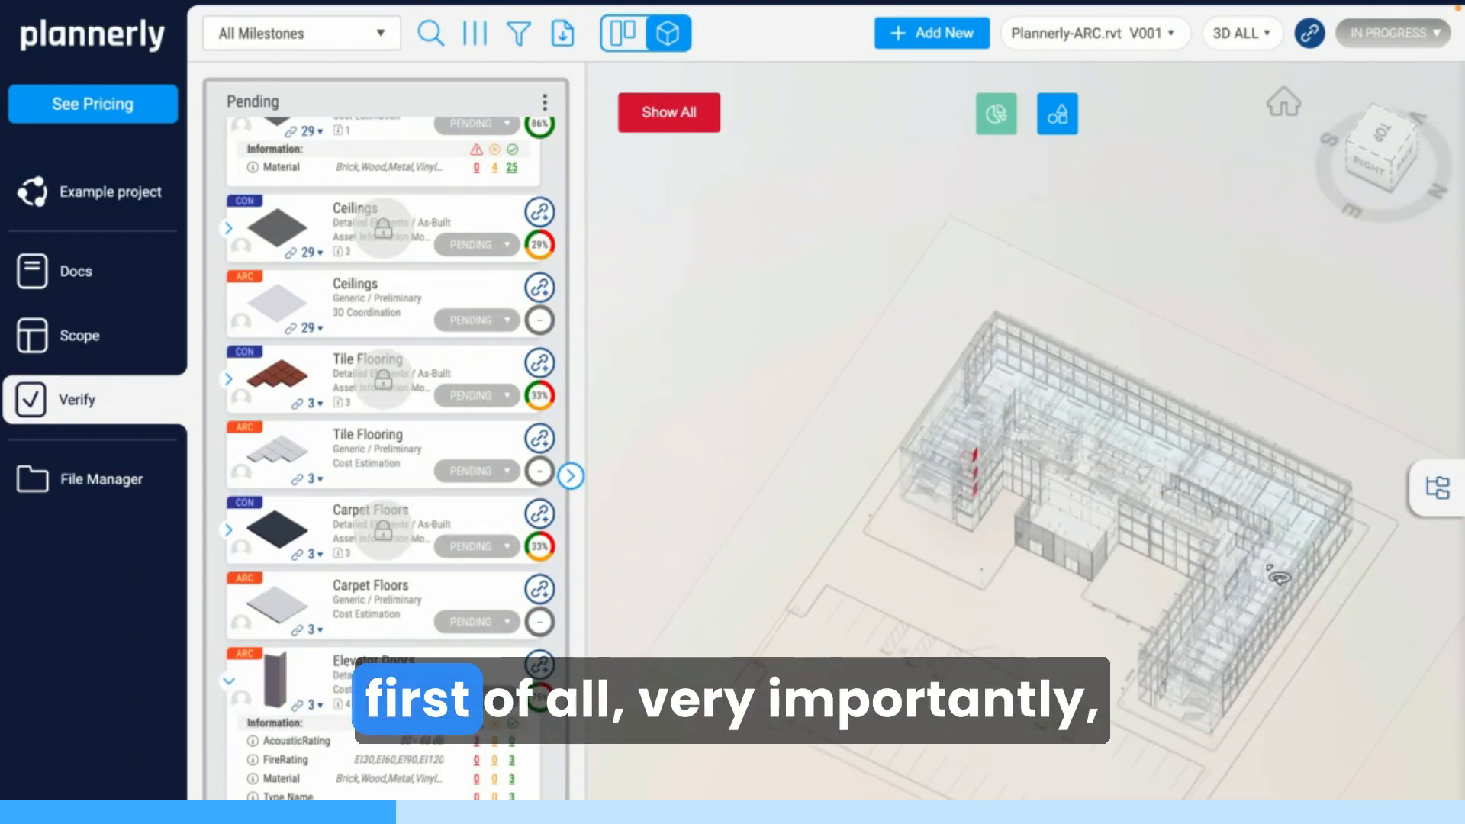
left_click(77, 336)
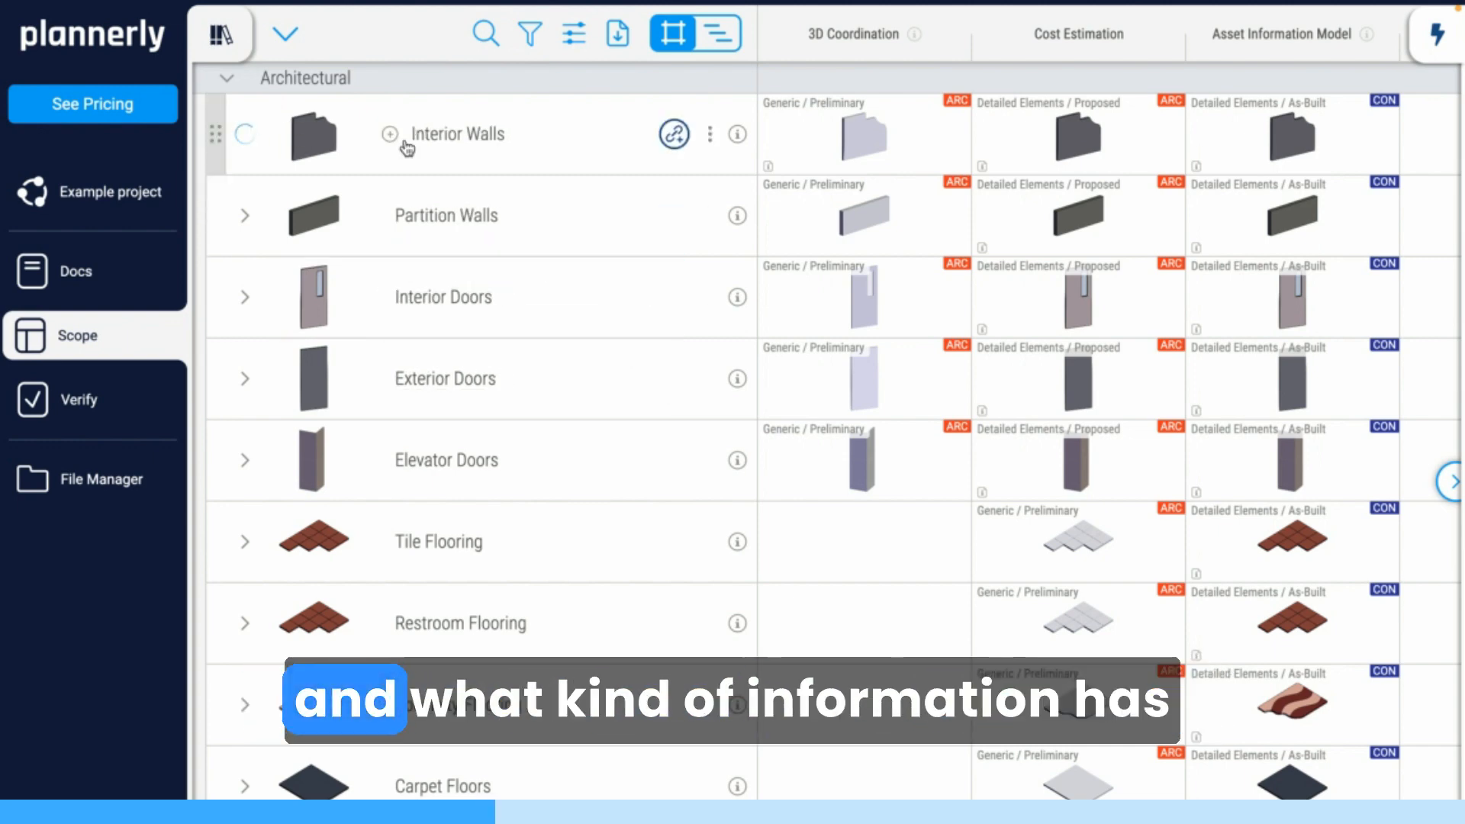
Expand Interior Walls to show AcousticRating, FireRating, Material and LoadBearing requirements, then return to Verify.
left_click(244, 134)
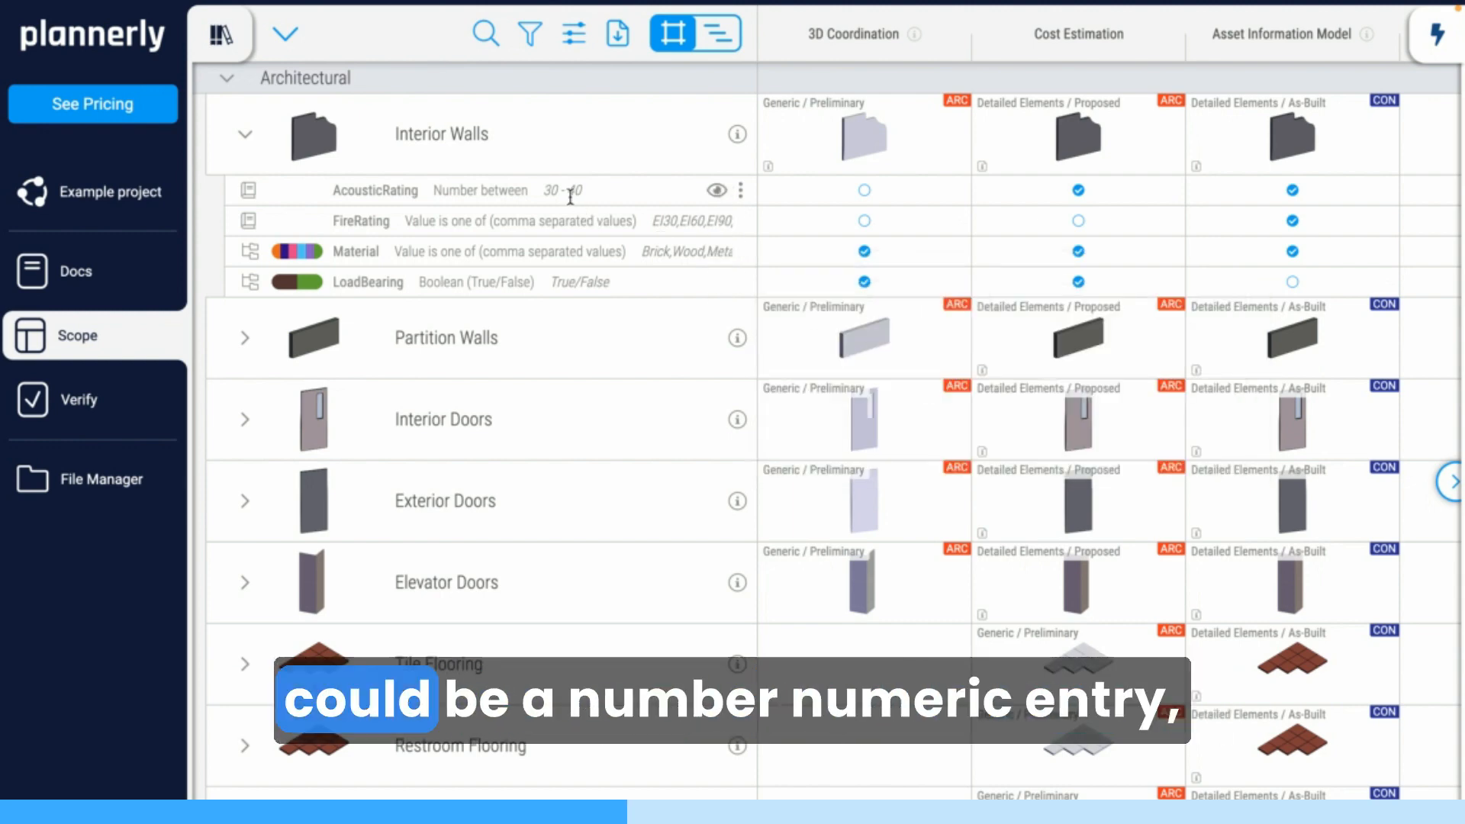
mouse_move(718, 191)
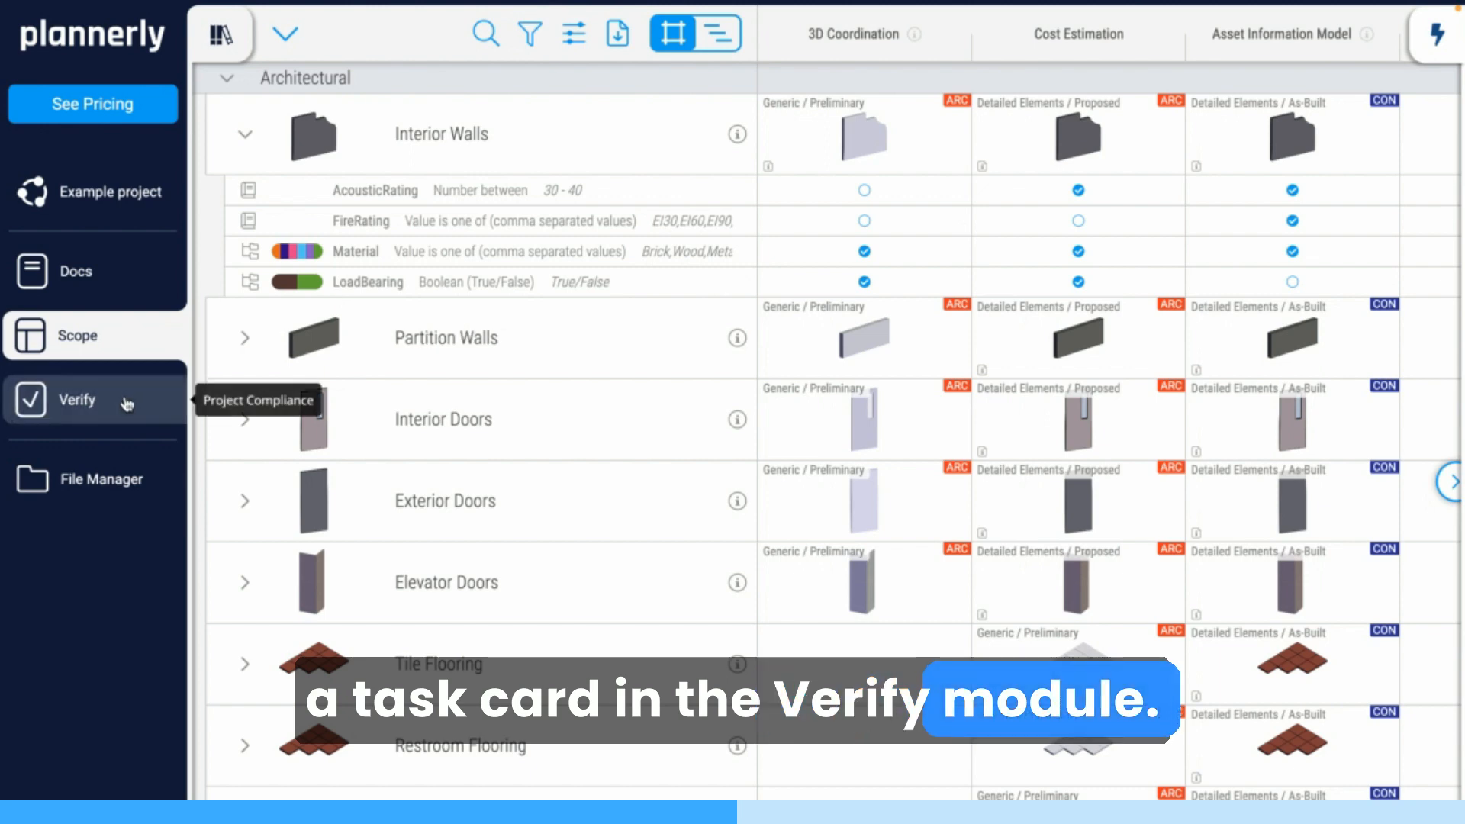
left_click(77, 400)
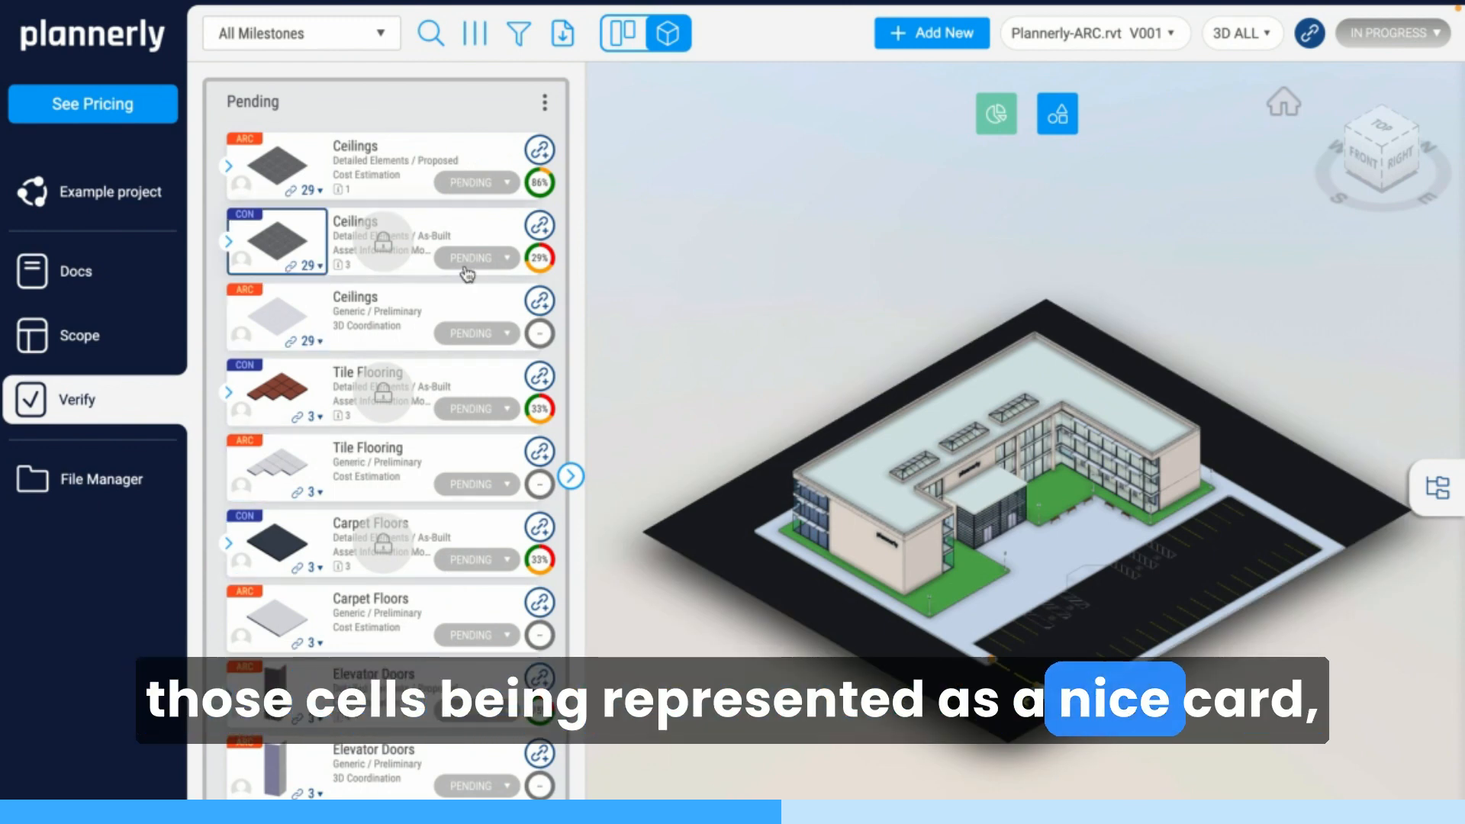
Filter the Verify task cards to the Cost Estimation milestone and bring up the model linking rules.
left_click(299, 32)
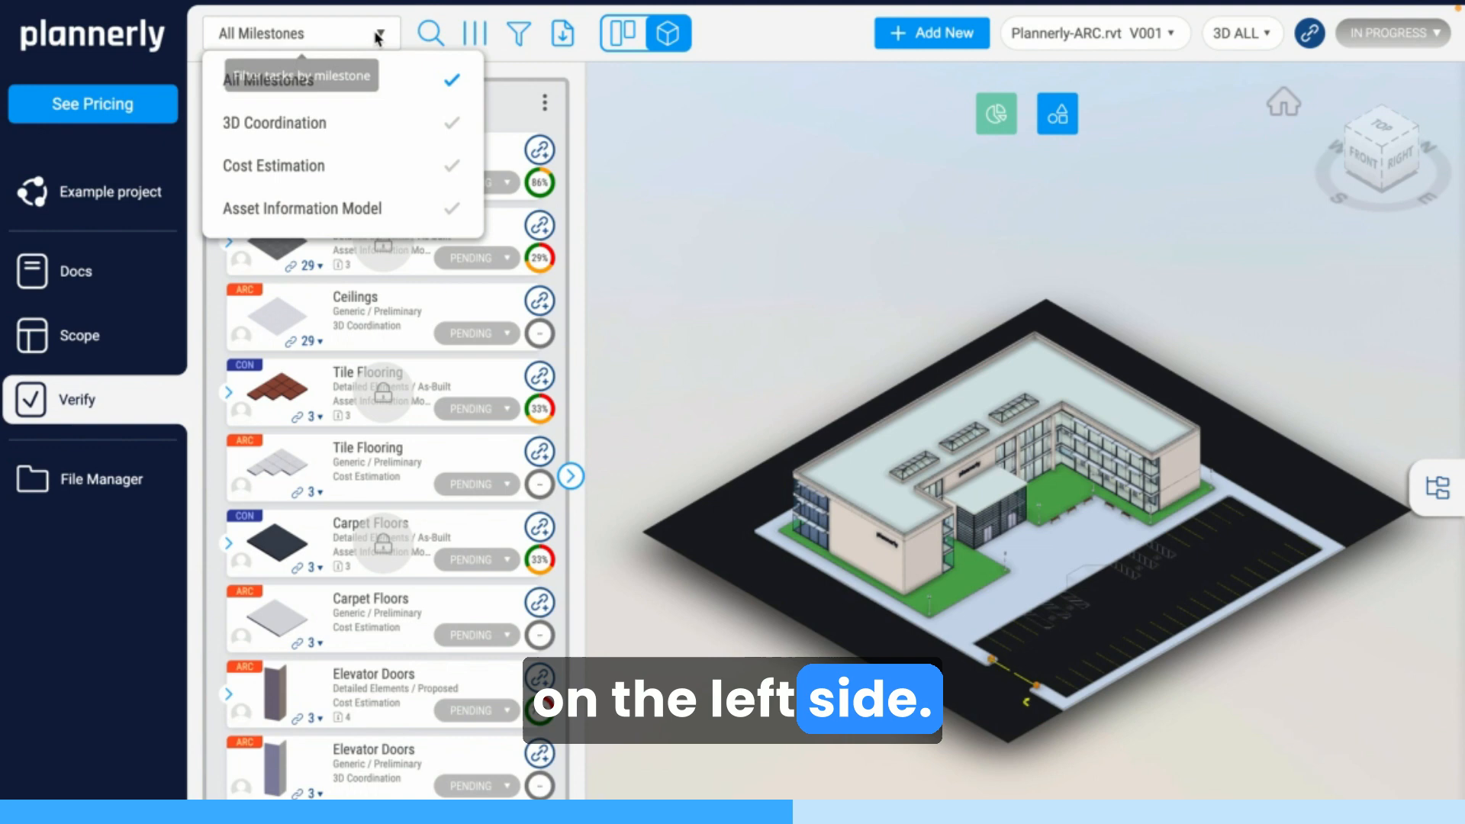
left_click(273, 165)
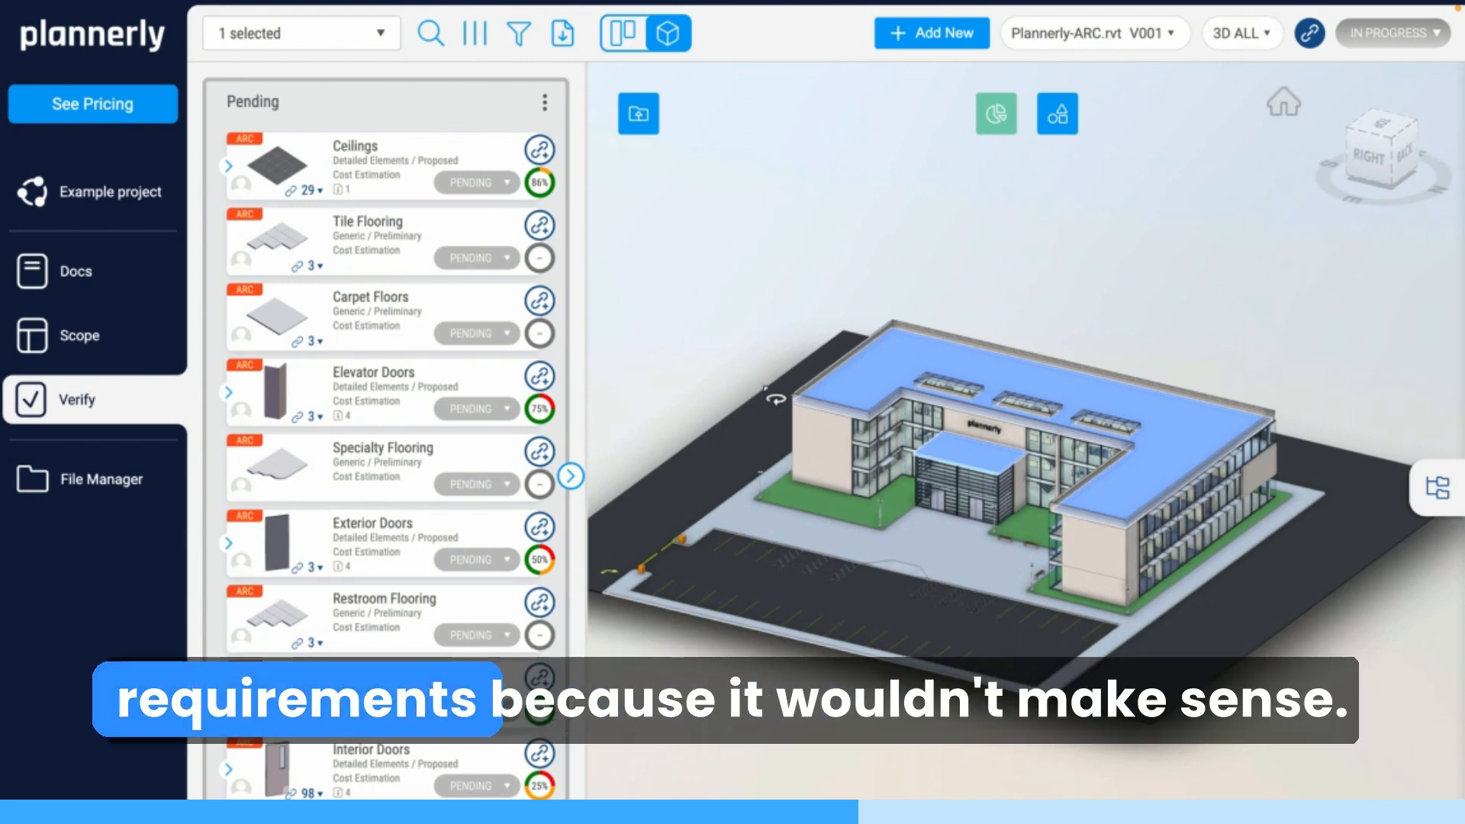
mouse_move(1307, 34)
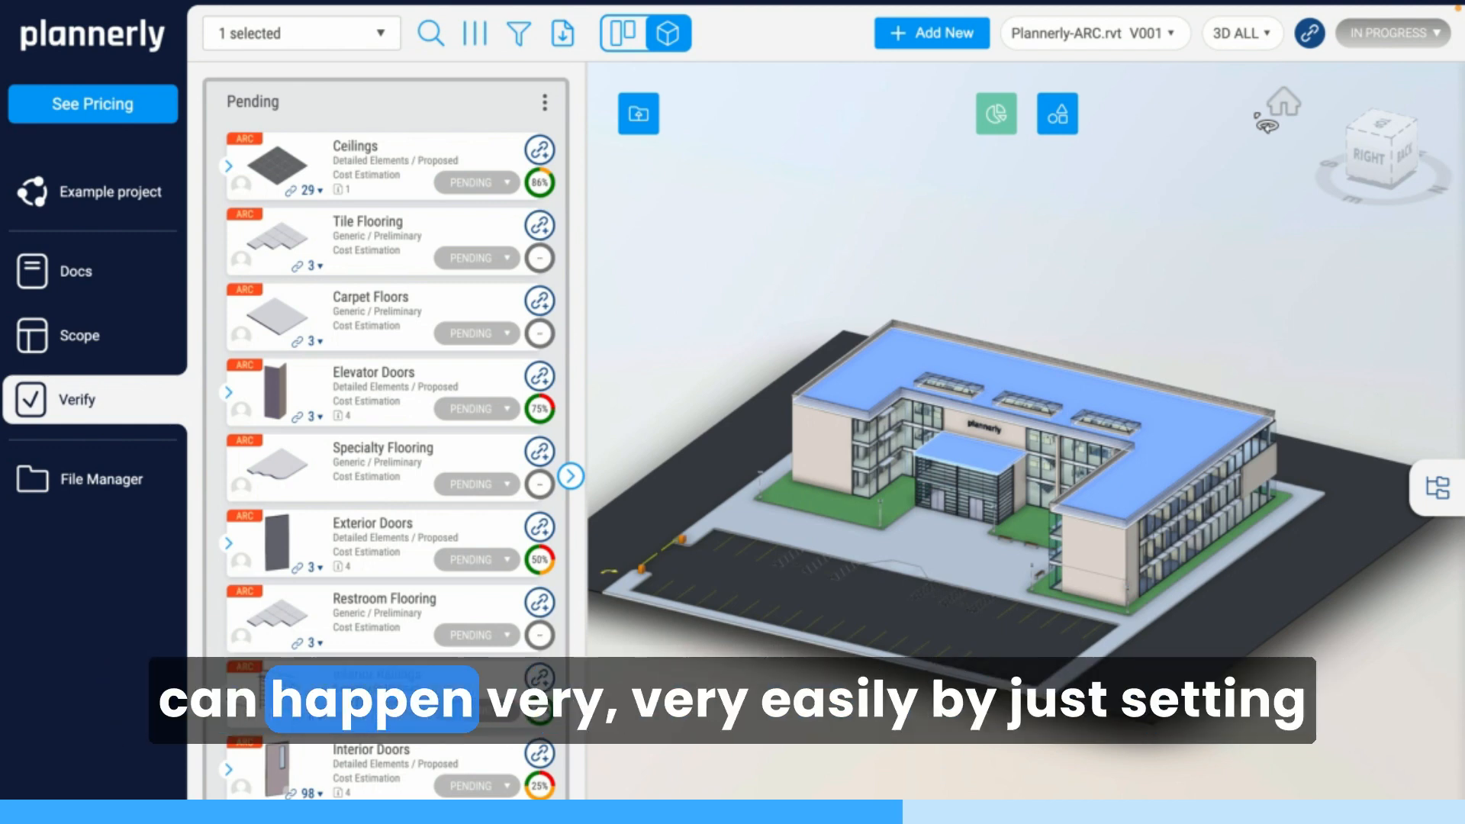
left_click(1309, 32)
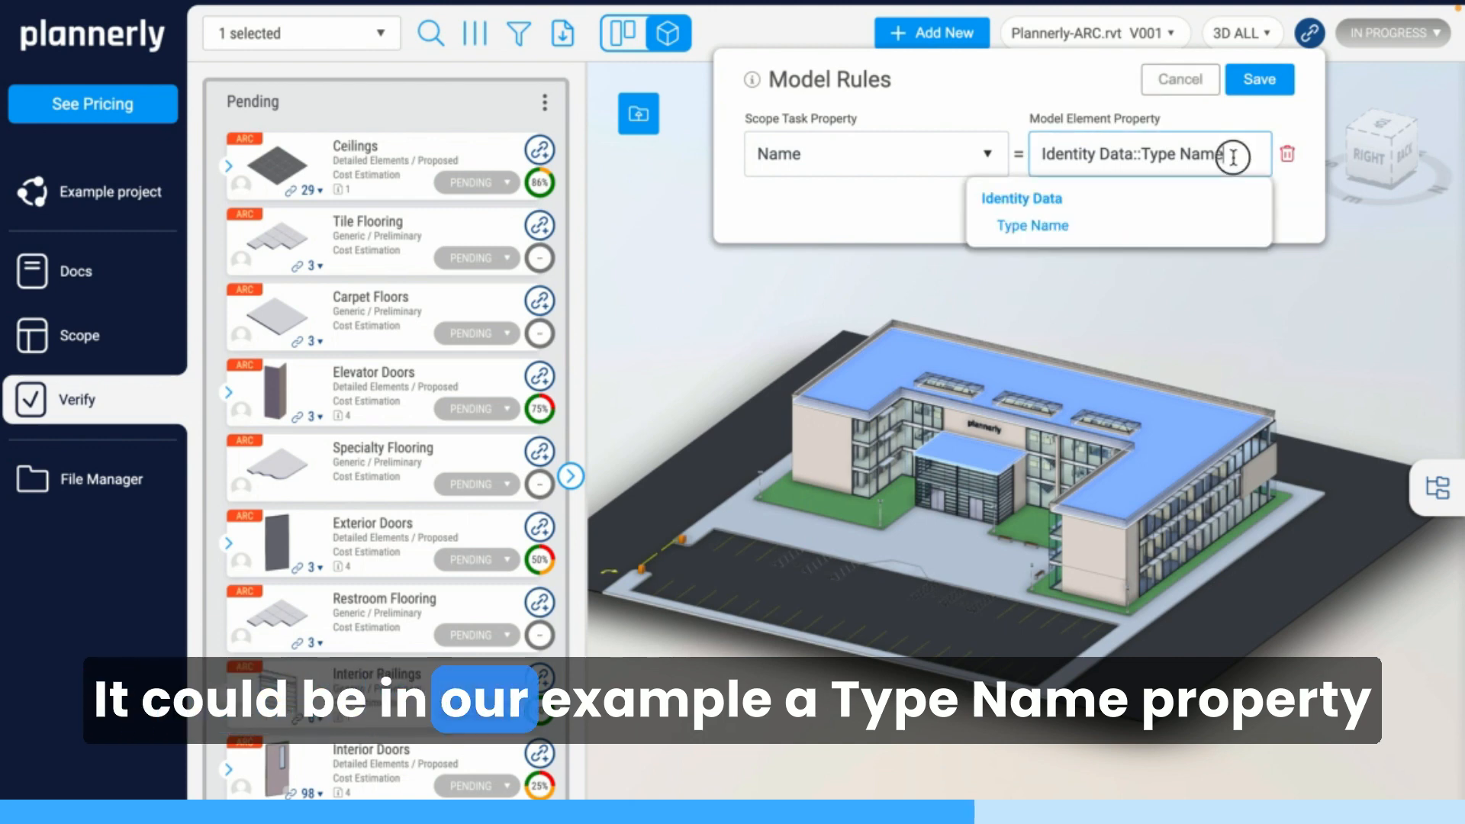
Clear the model element property while keeping Name as the task property in the rule.
double_click(1180, 154)
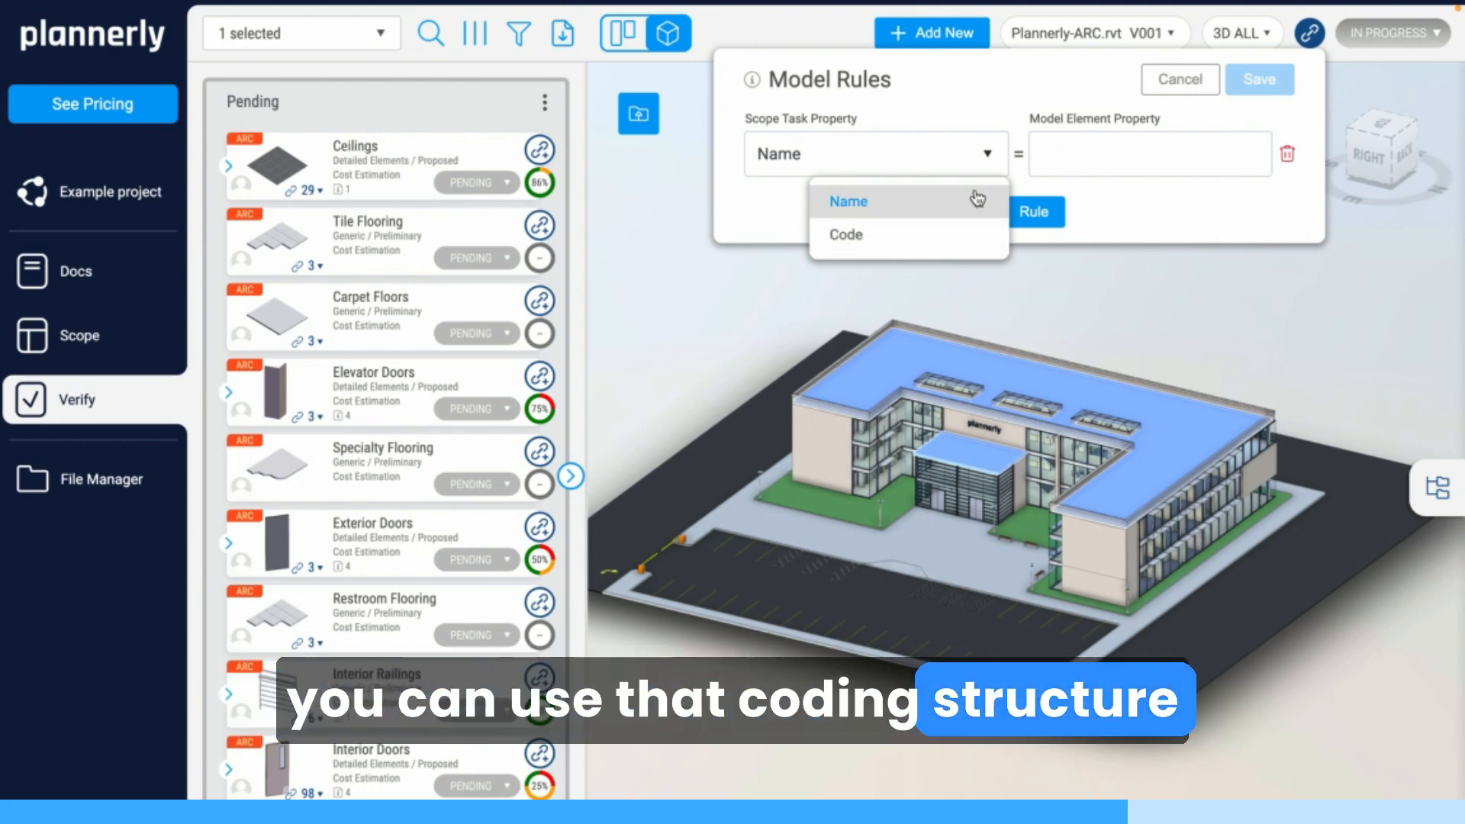
left_click(847, 202)
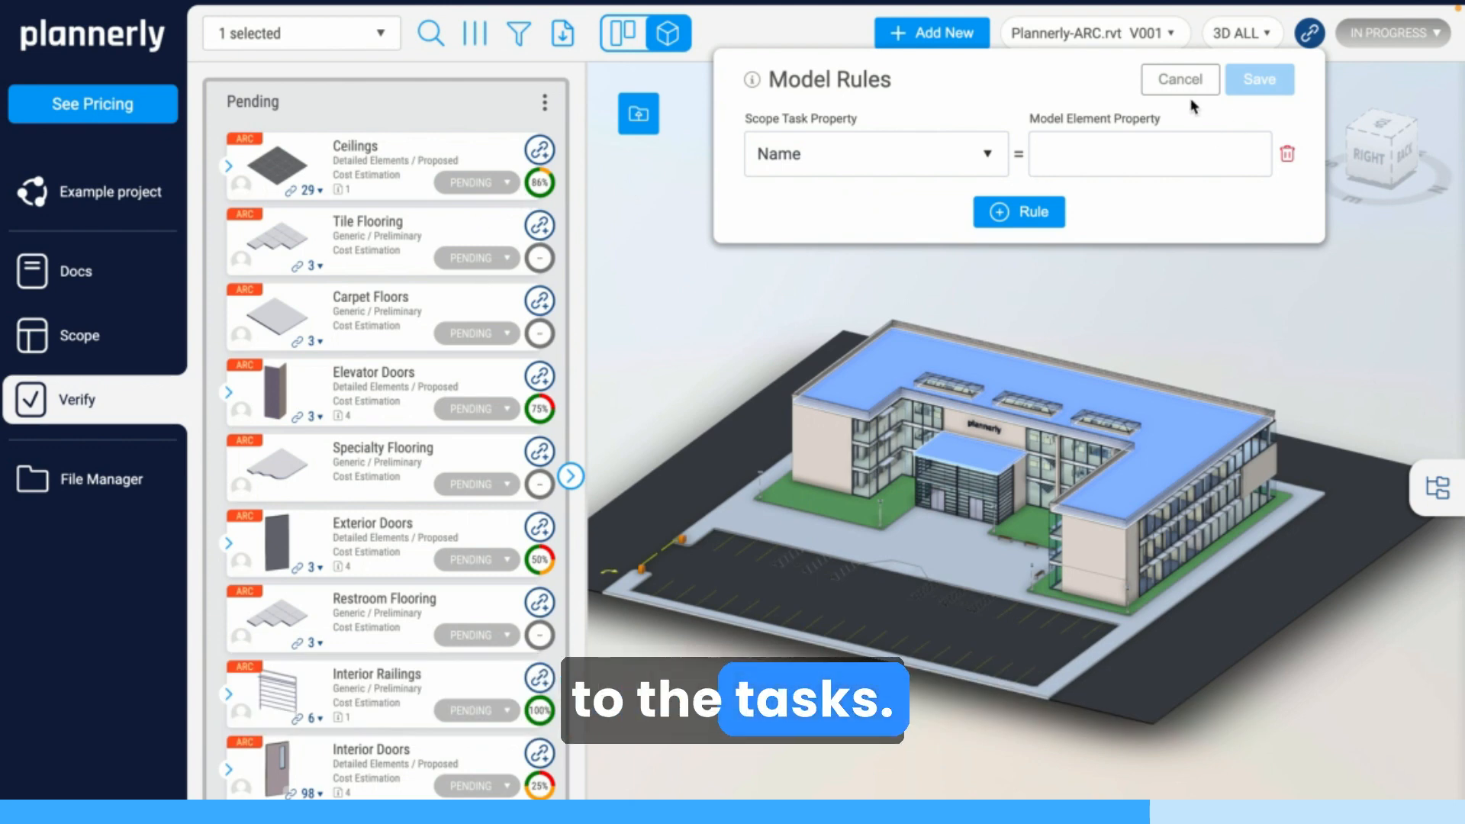
Discard the model rule edits and add a task rule level = 3 with extra AND conditions.
left_click(1178, 78)
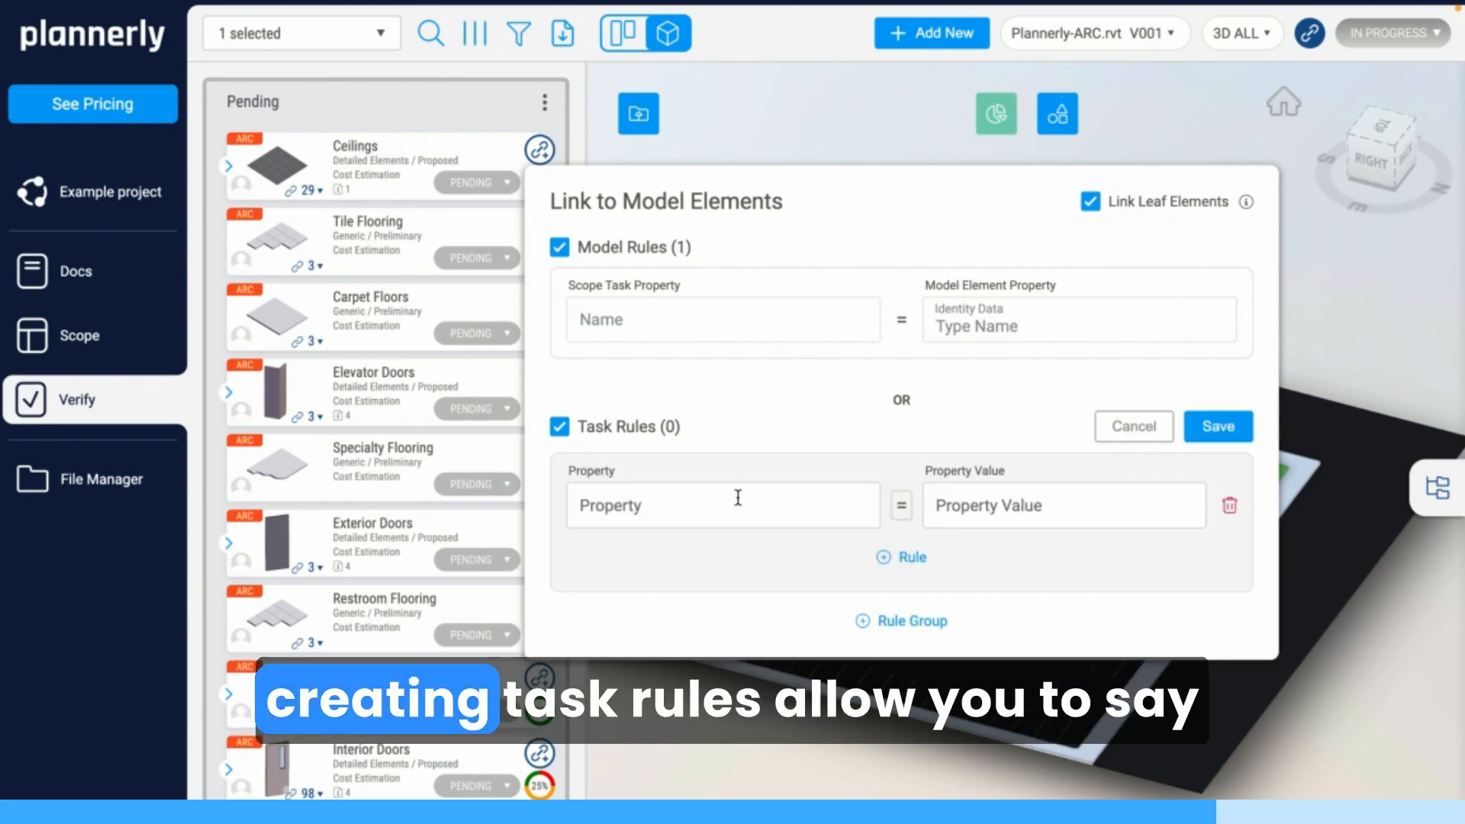
left_click(719, 506)
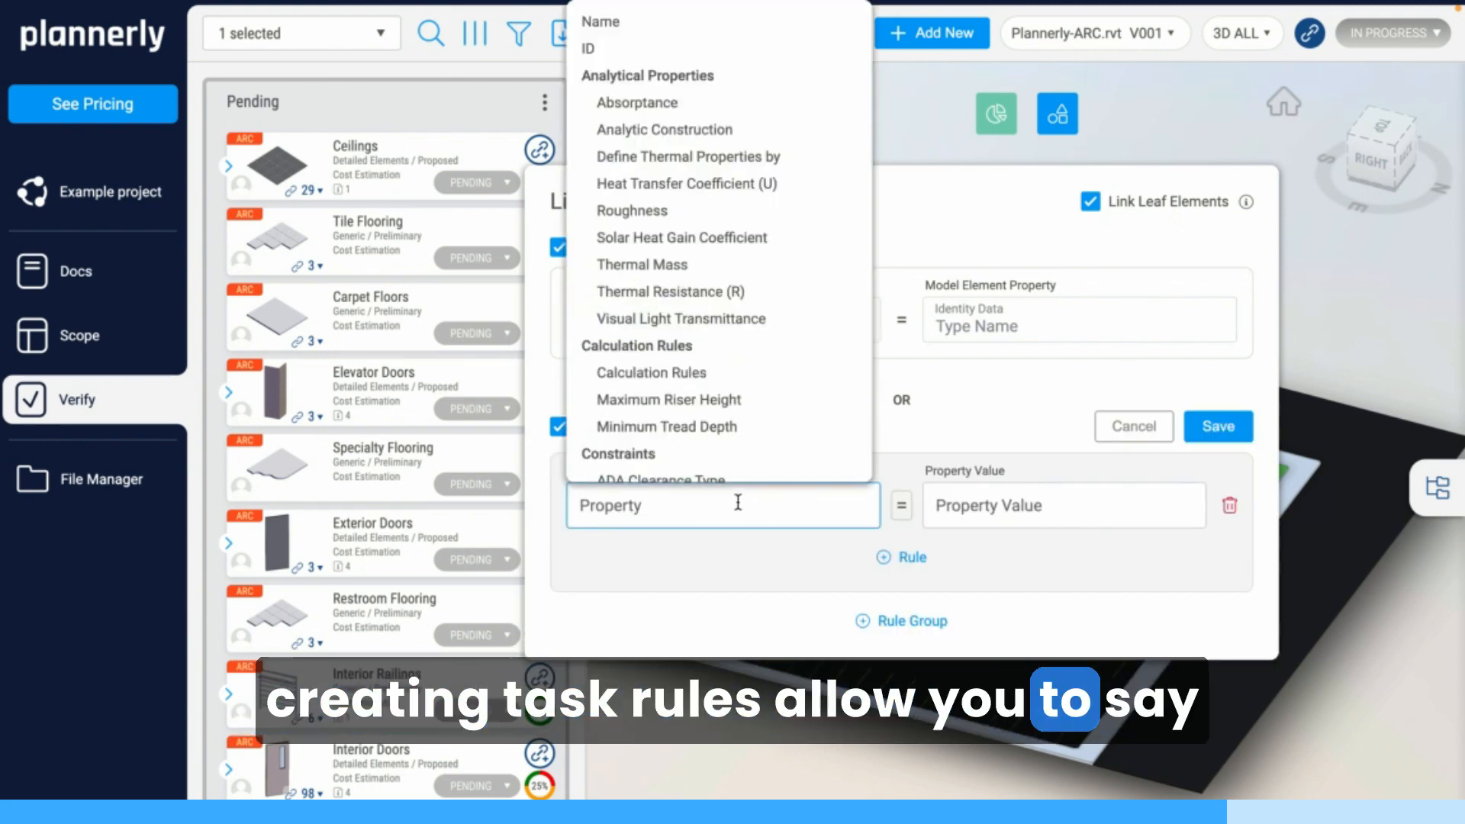
type("level")
left_click(1064, 505)
type("3")
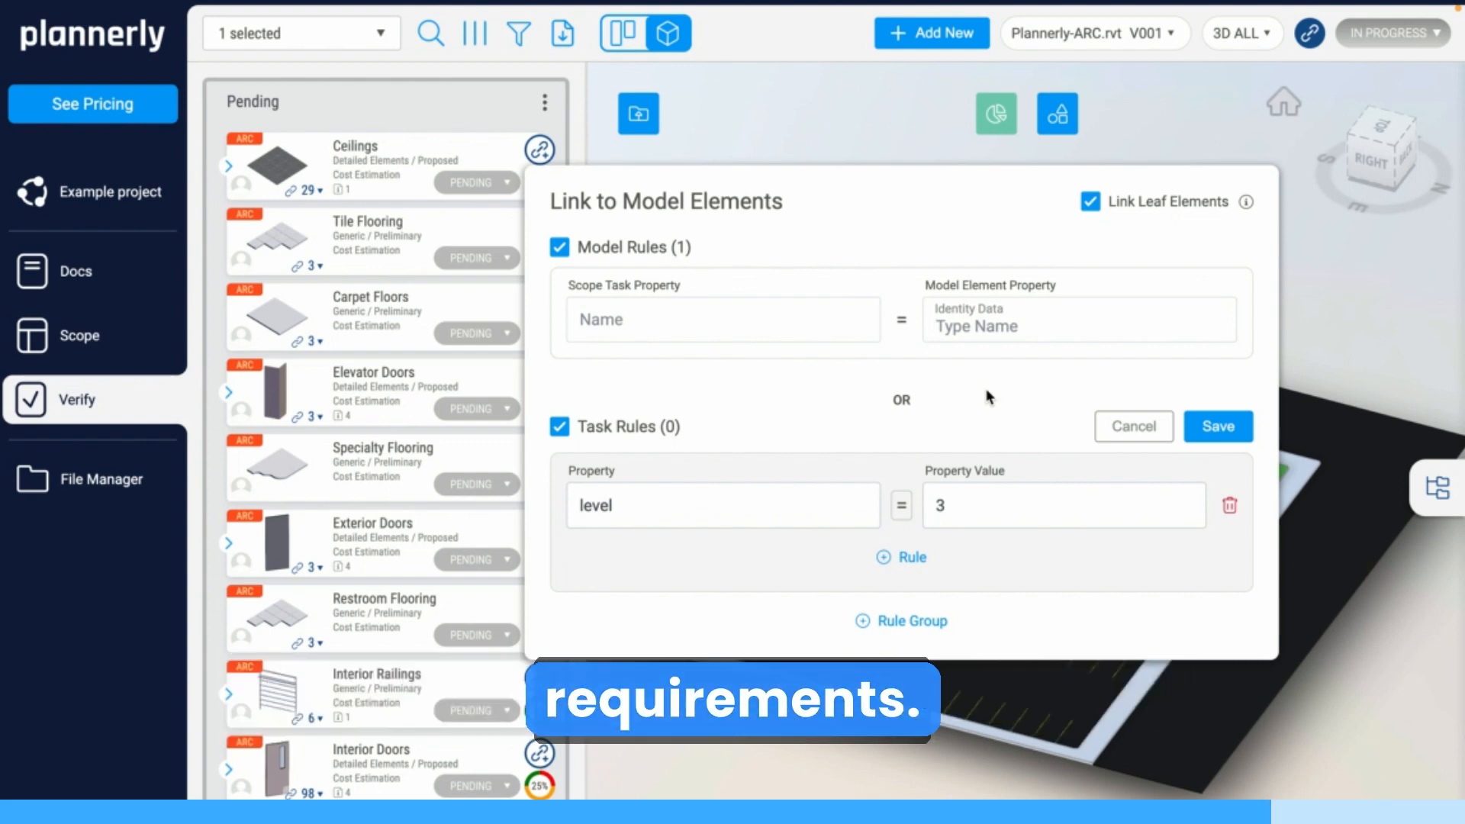
left_click(900, 557)
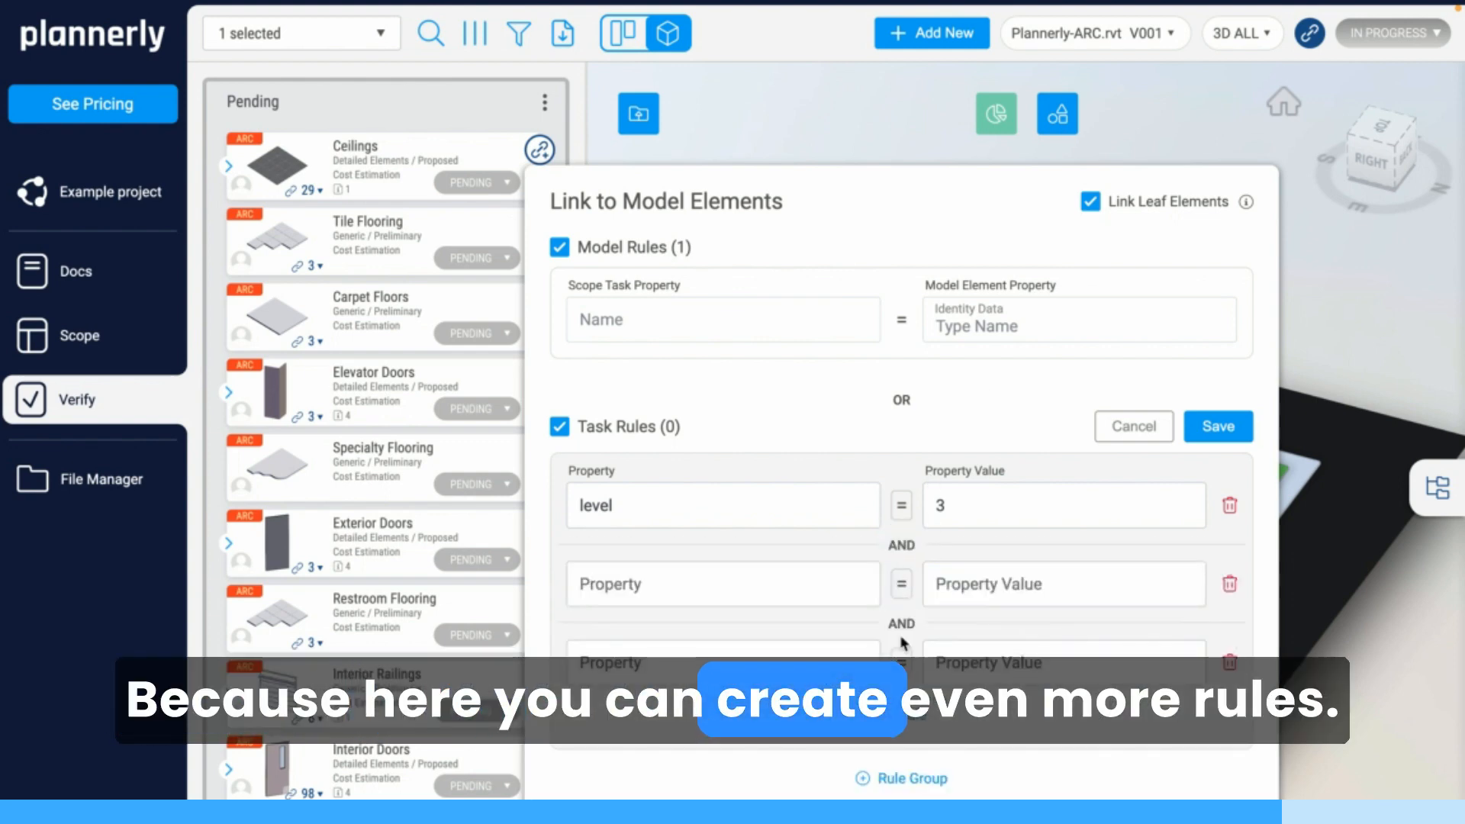